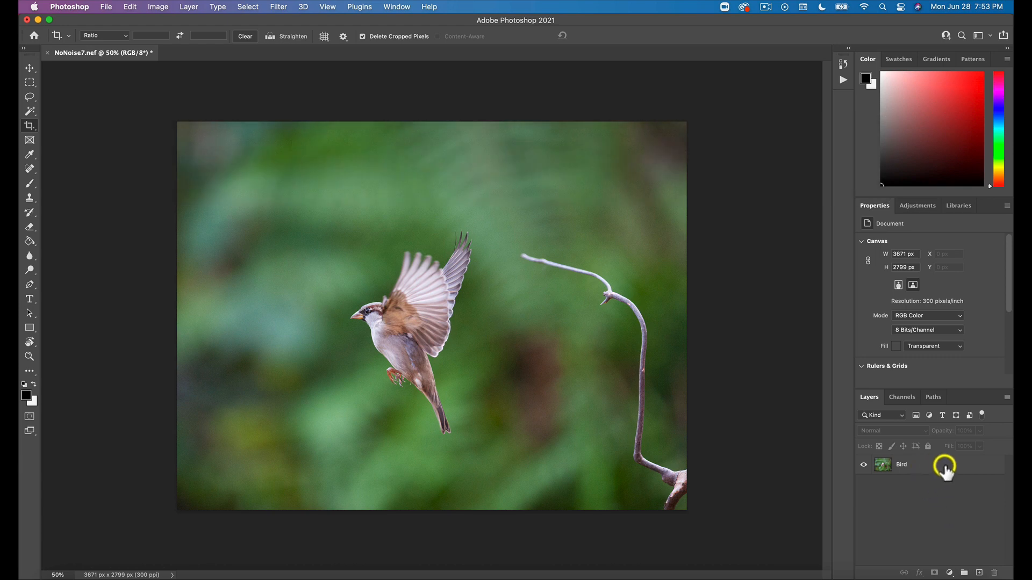
mouse_move(906, 480)
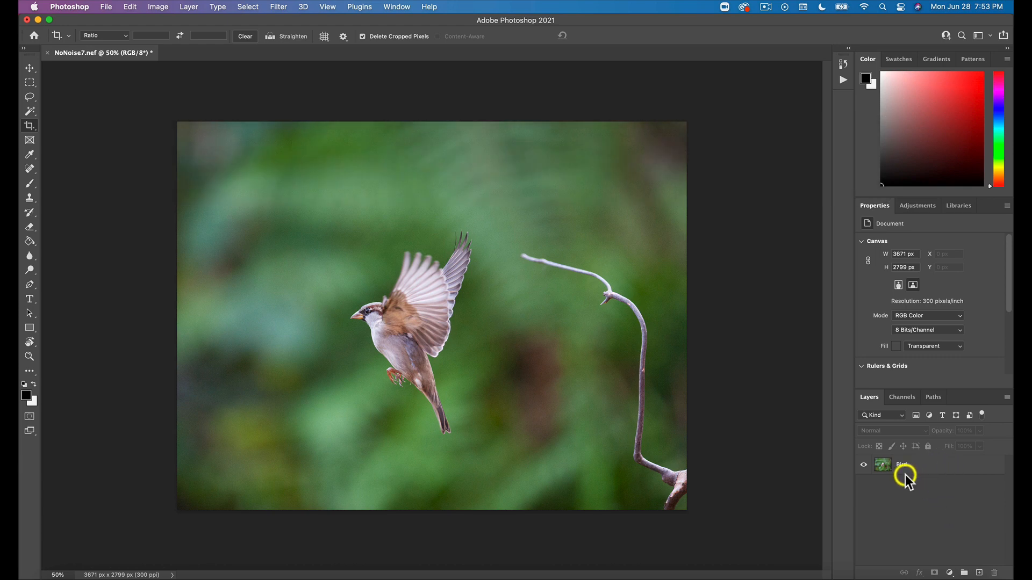
Step: Select the Bird layer and reveal the File menu's automation commands
click(913, 464)
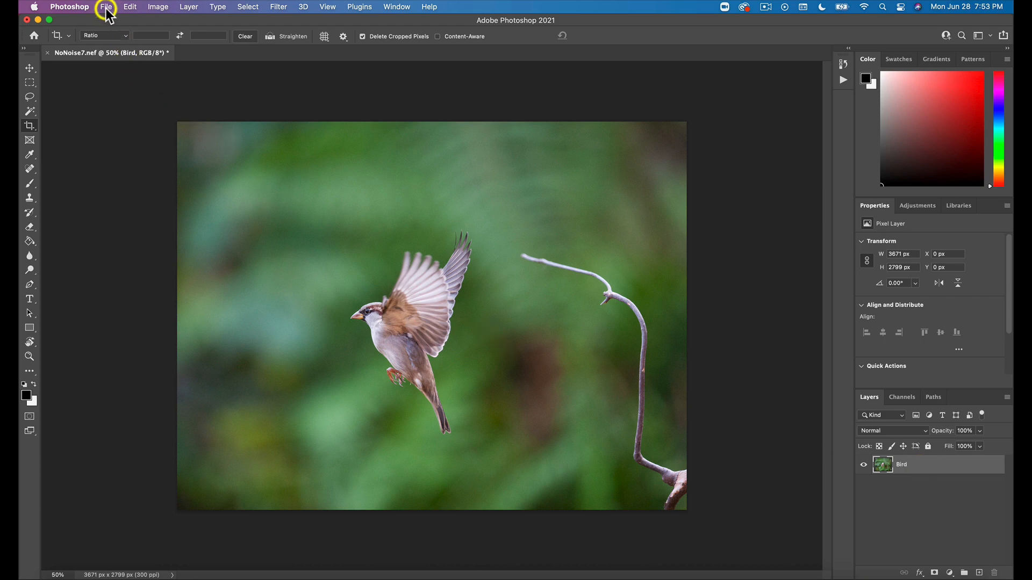
click(106, 7)
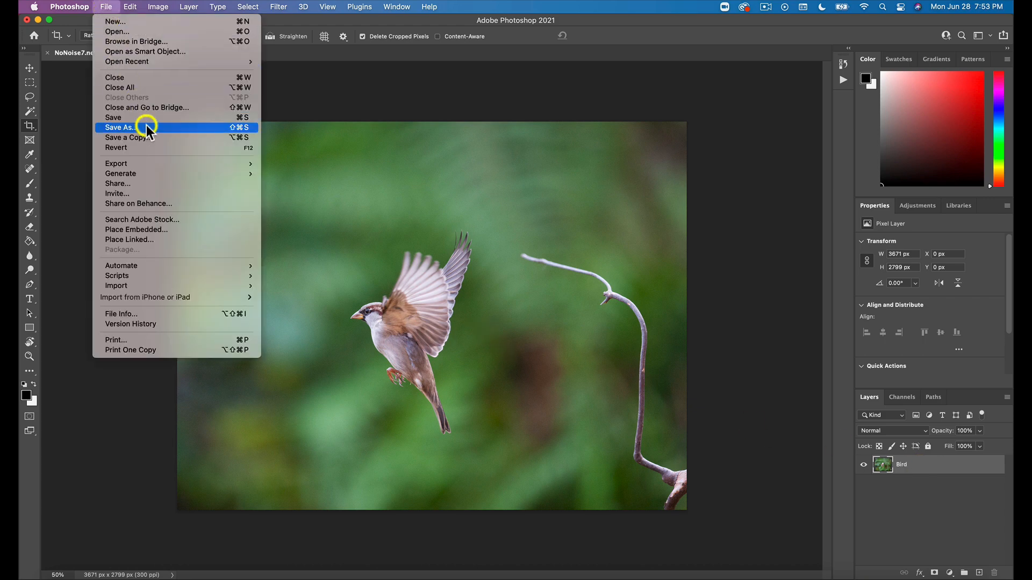
mouse_move(121, 266)
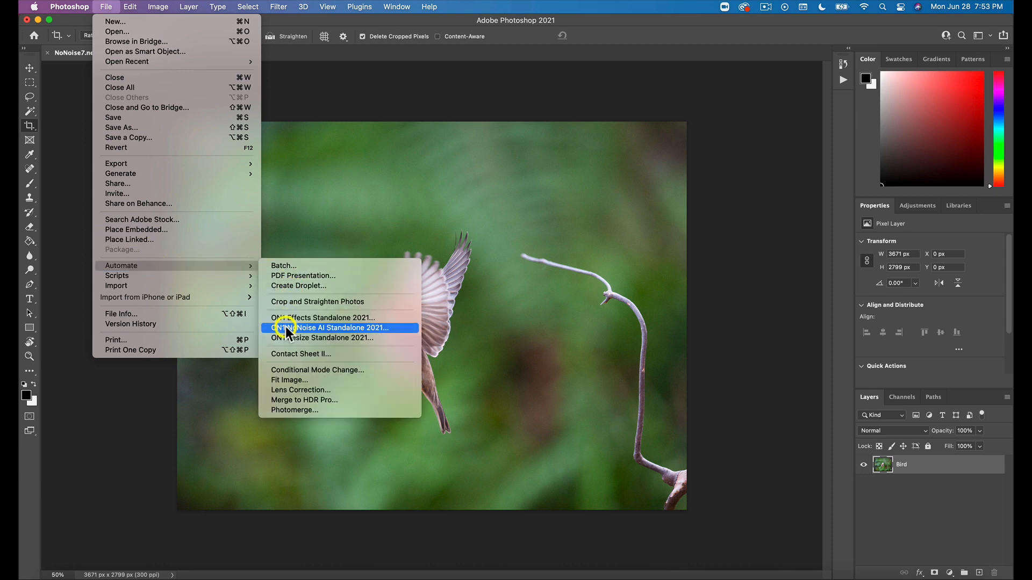
mouse_move(340, 334)
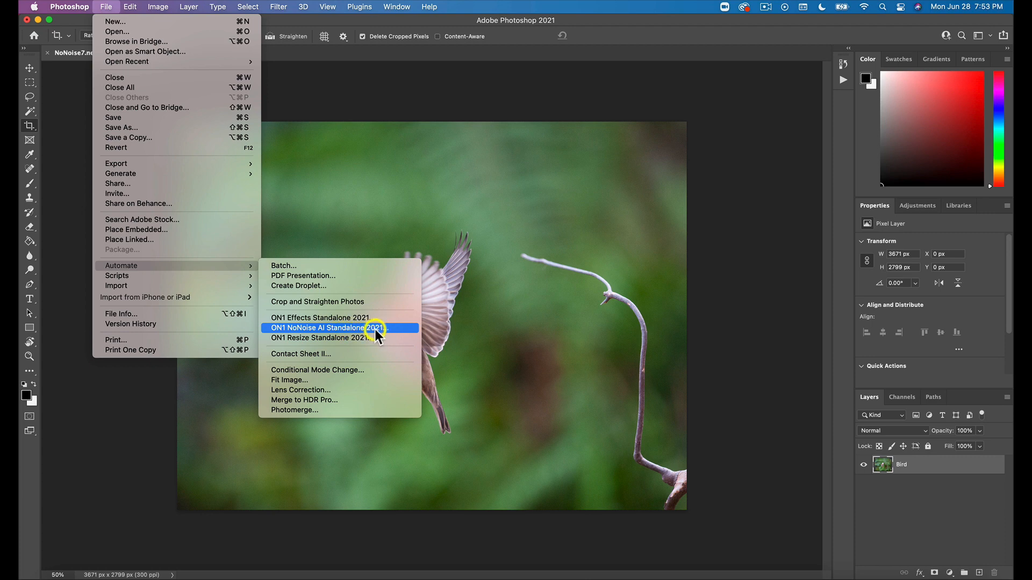
Step: Denoise the Bird layer in ON1 NoNoise AI with Enhance Detail 94 and sharpening amount 48
click(340, 328)
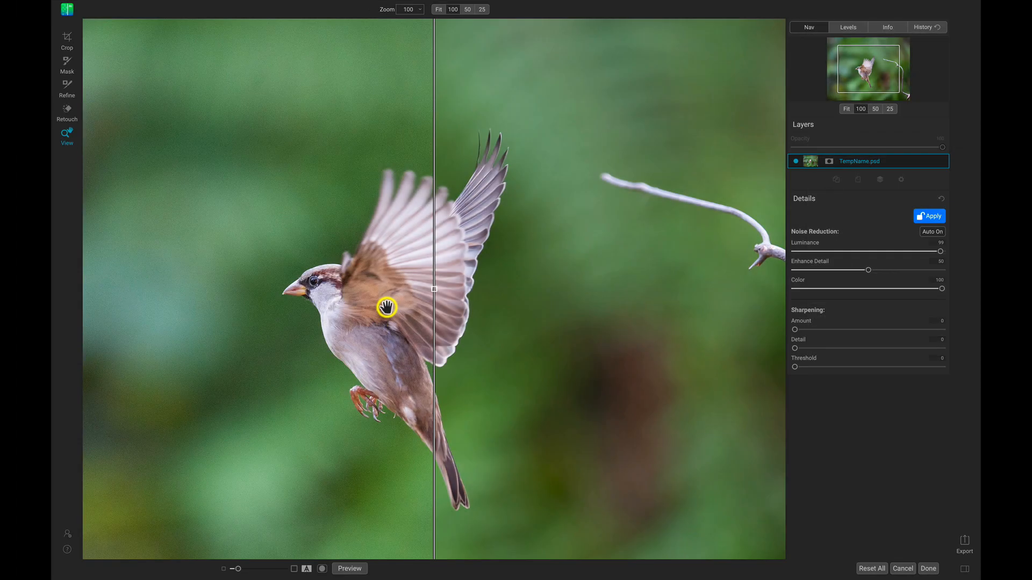
mouse_move(678, 272)
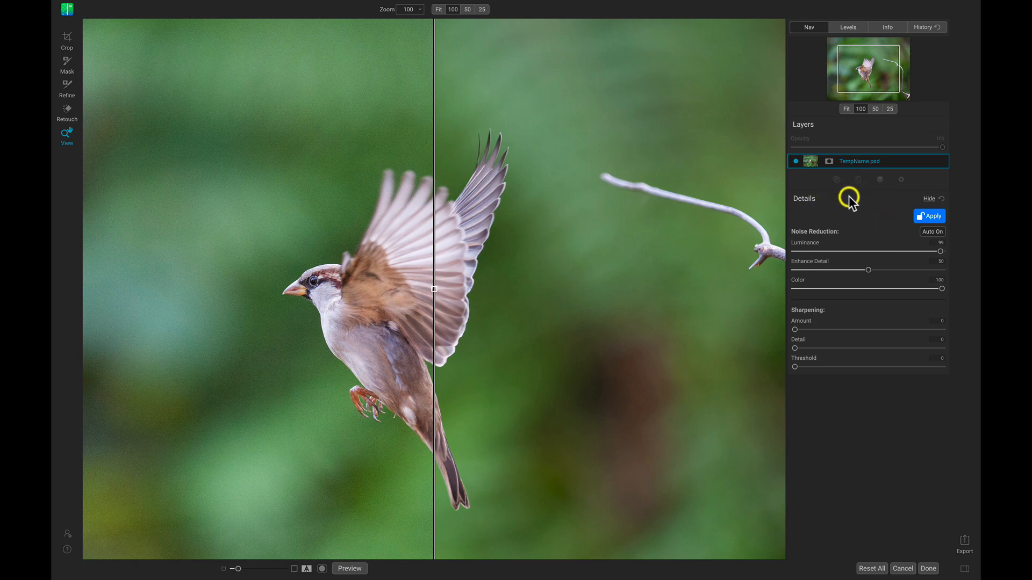
mouse_move(868, 270)
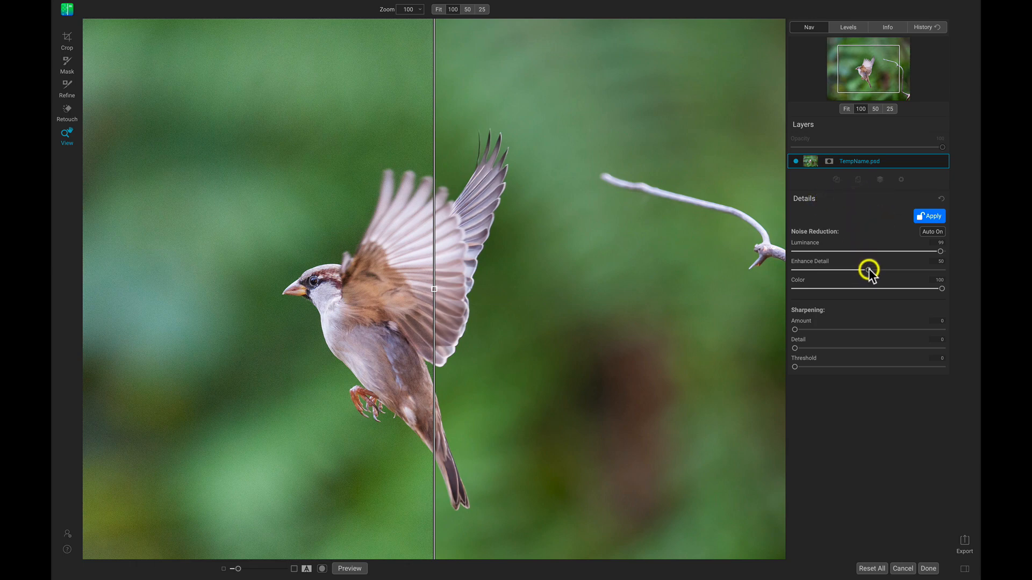
drag(868, 270, 941, 269)
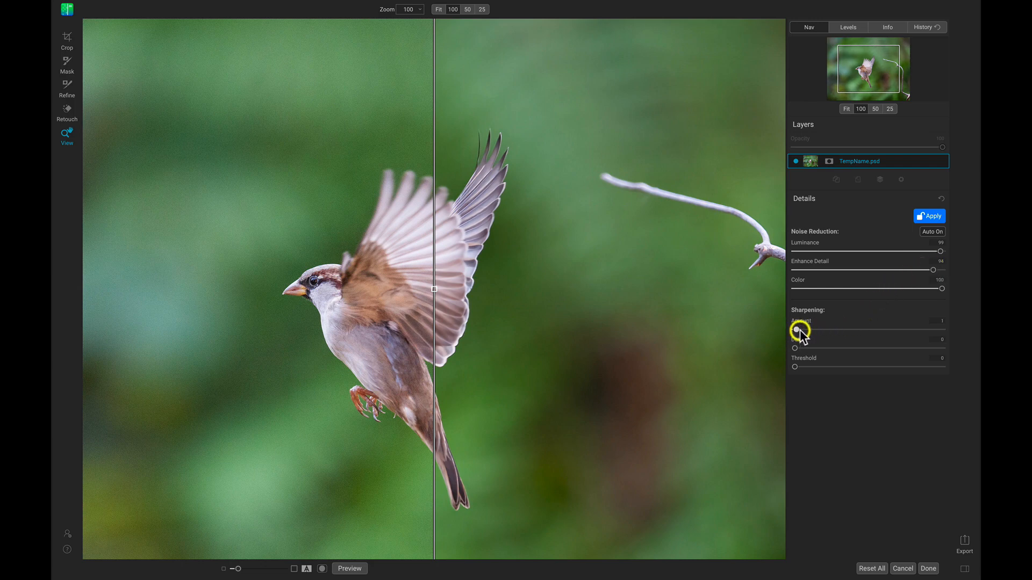
drag(797, 325, 865, 325)
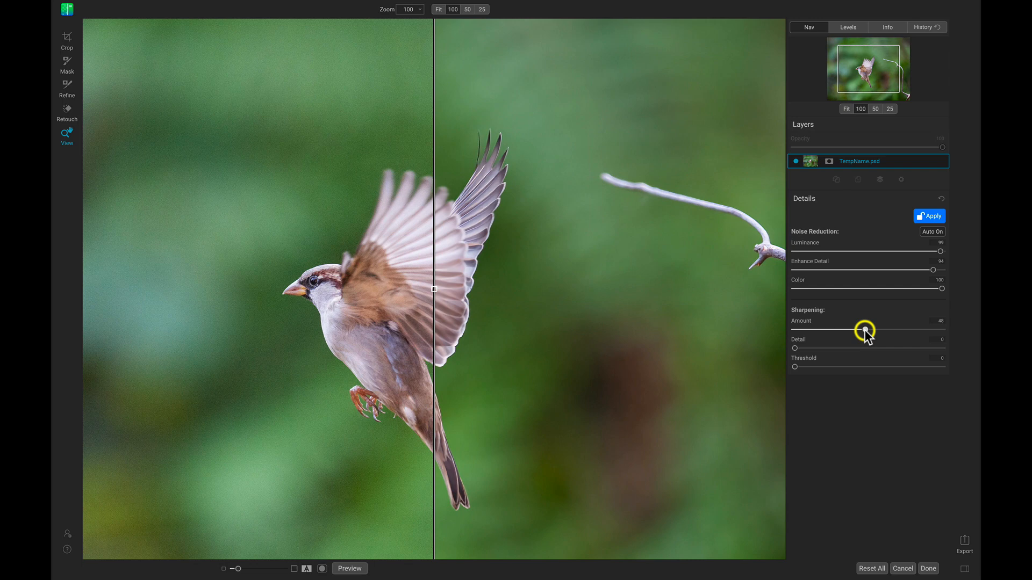
mouse_move(926, 558)
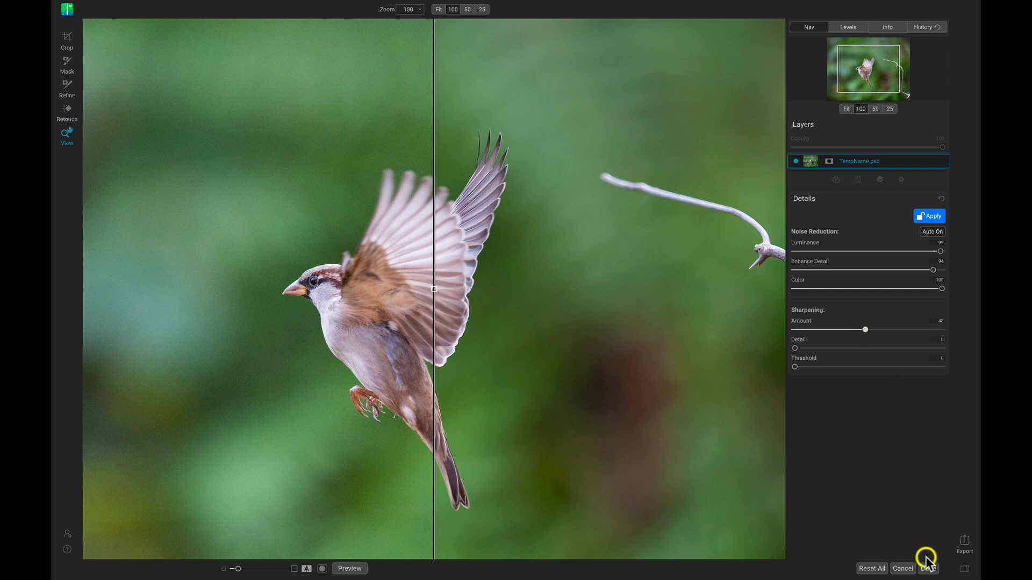
click(929, 569)
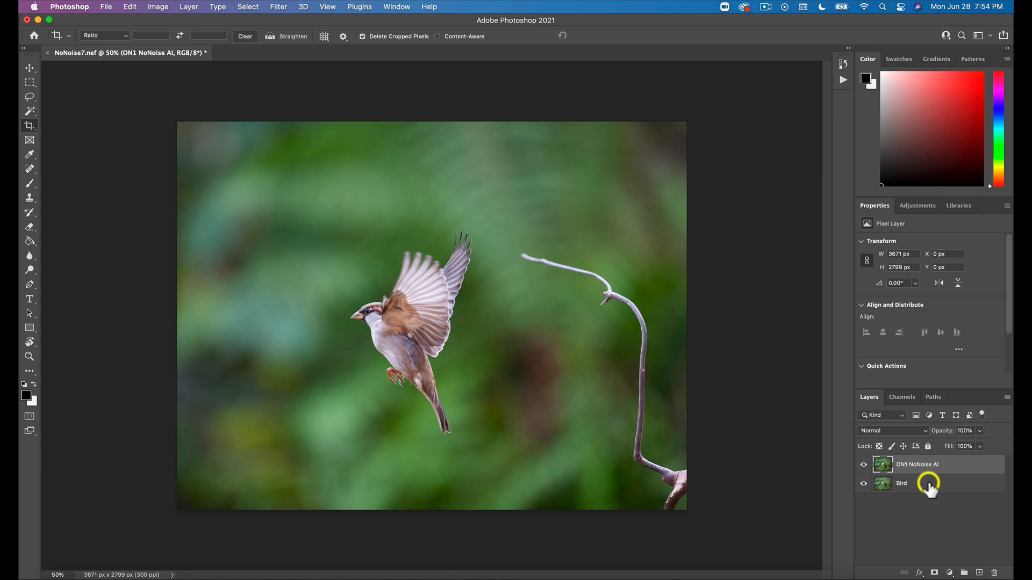
Step: Select the returned ON1 NoNoise AI layer above Bird in the Layers panel
click(926, 464)
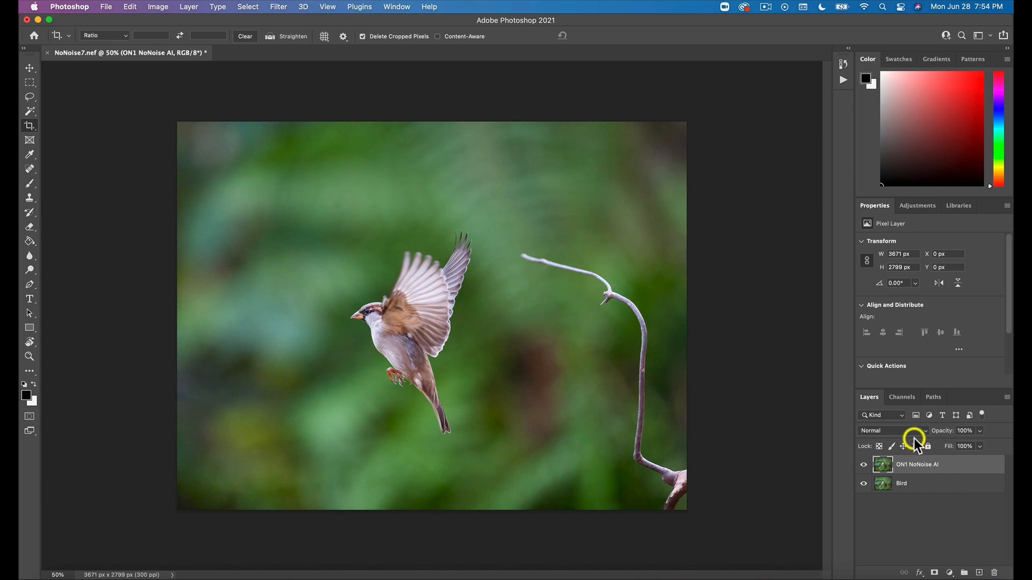
mouse_move(937, 509)
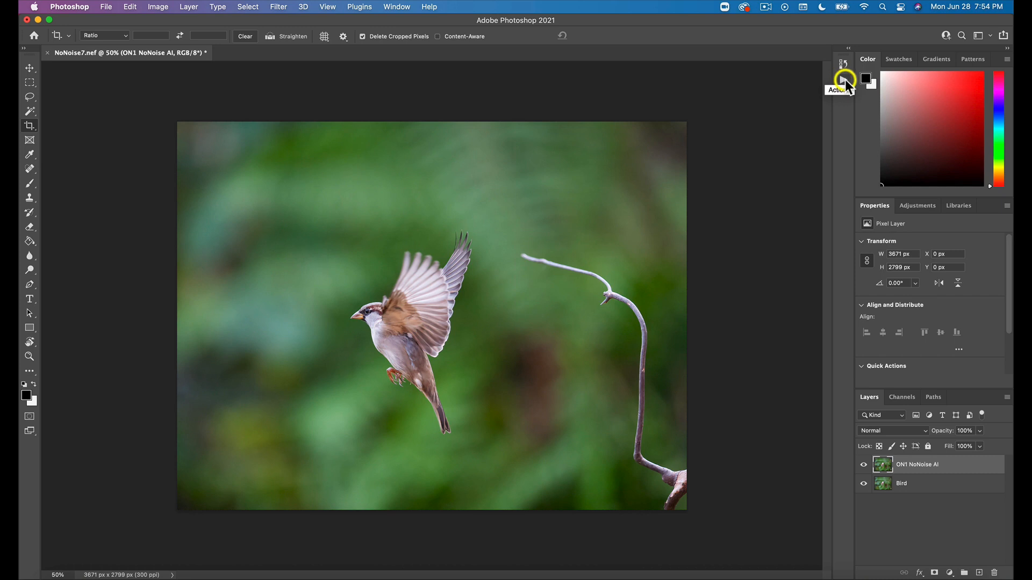
Step: Create a new action named NoNoiseAI in Default Actions and begin recording
click(842, 78)
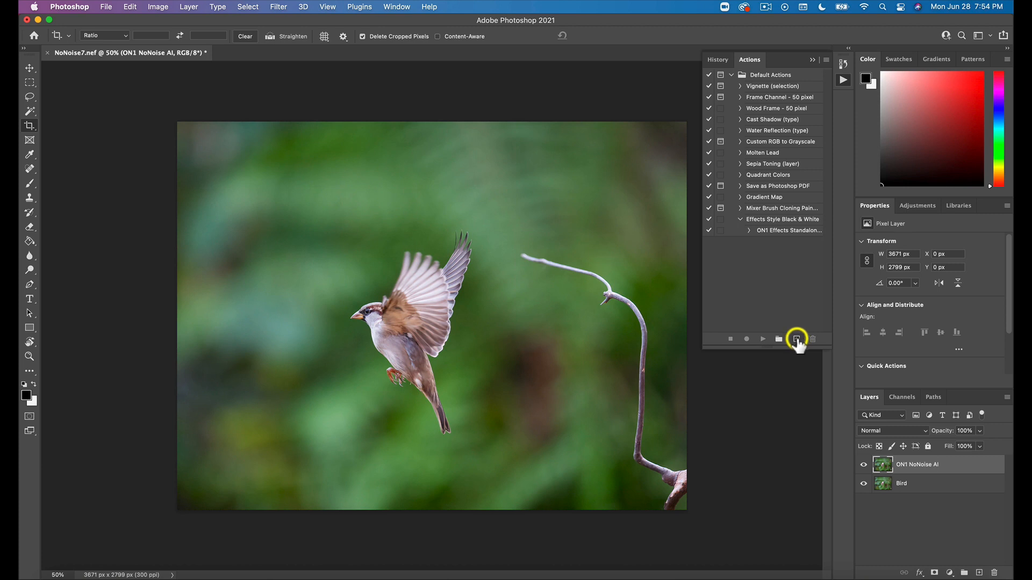
click(796, 339)
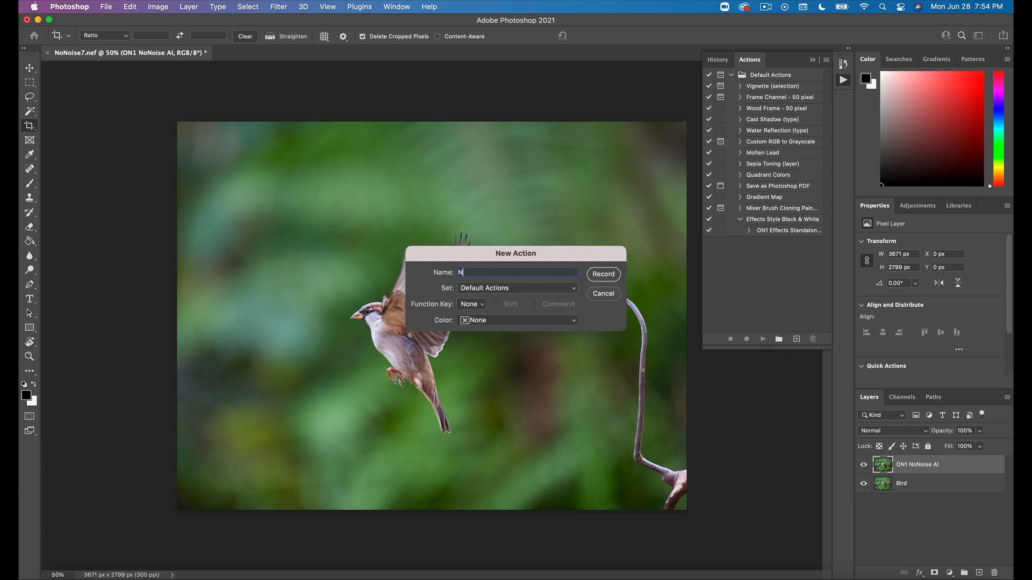
text(oNoiseAI)
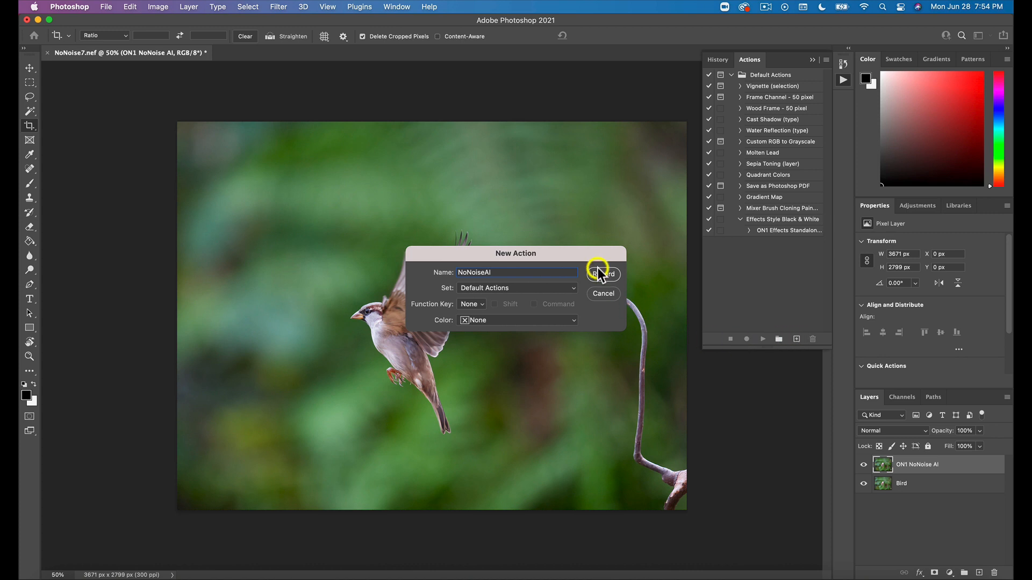
click(603, 274)
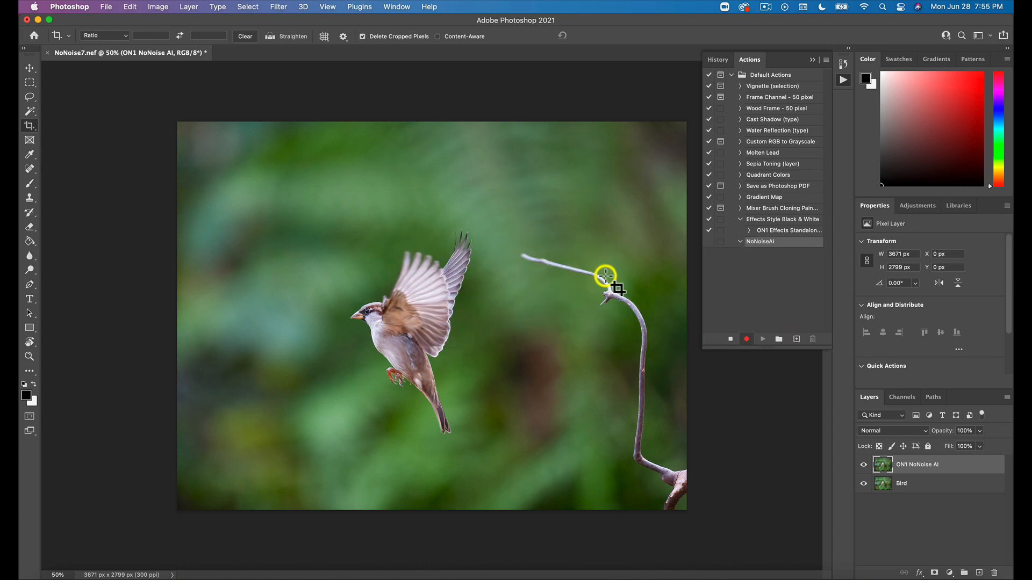
mouse_move(597, 276)
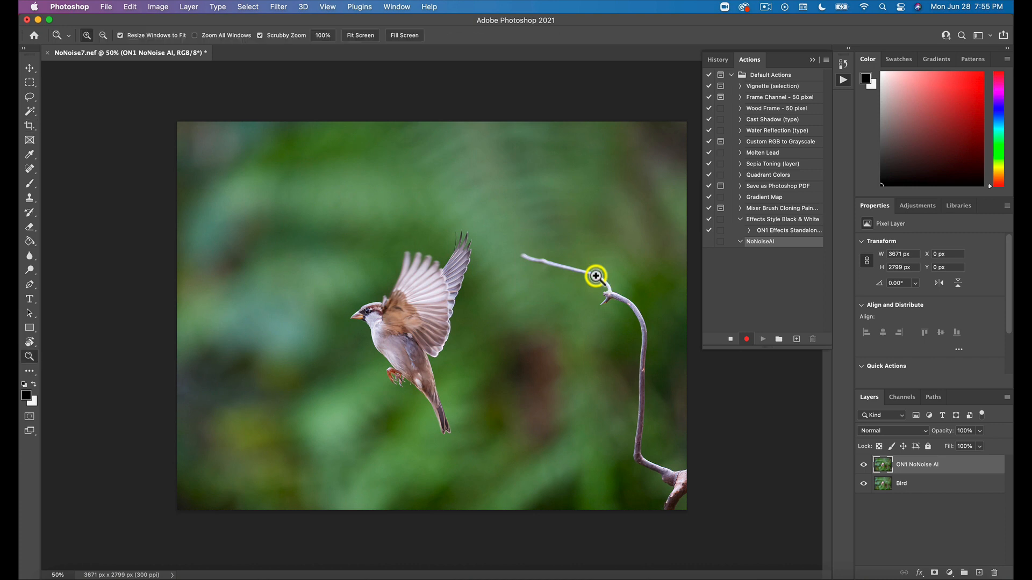
Step: Run ON1 NoNoise AI Standalone 2021 while recording, adding a second denoised layer
click(106, 7)
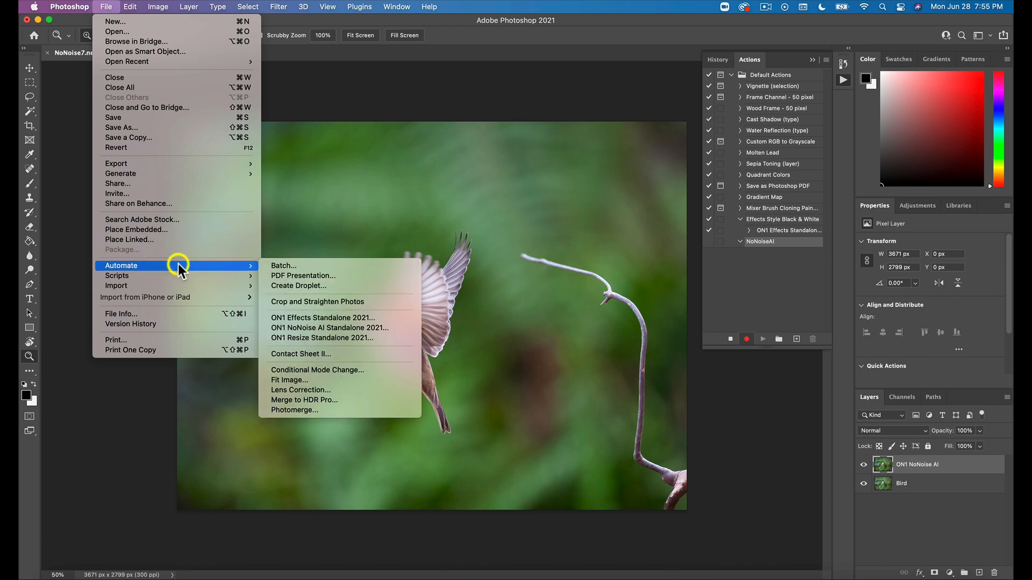
mouse_move(306, 331)
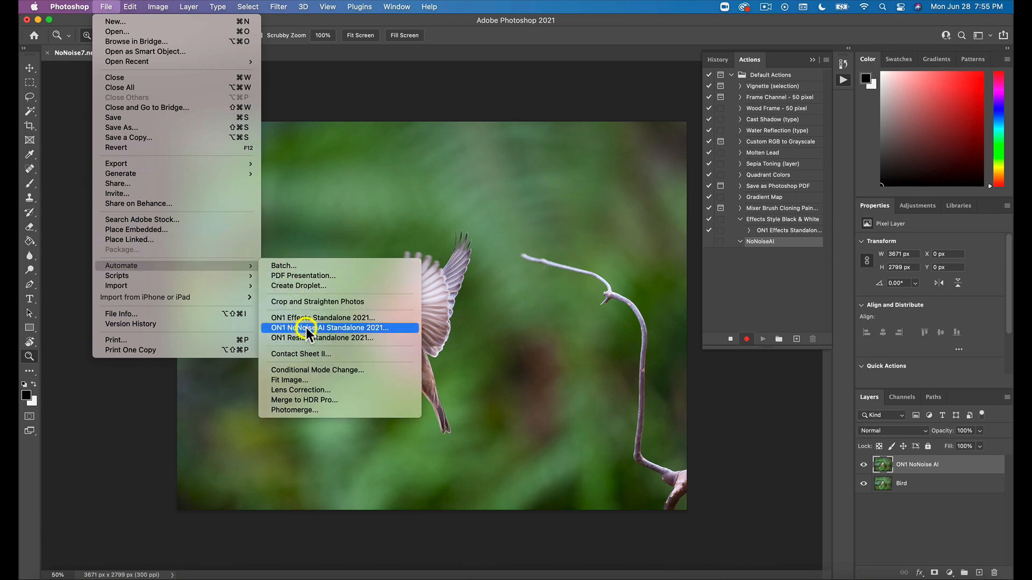
click(322, 328)
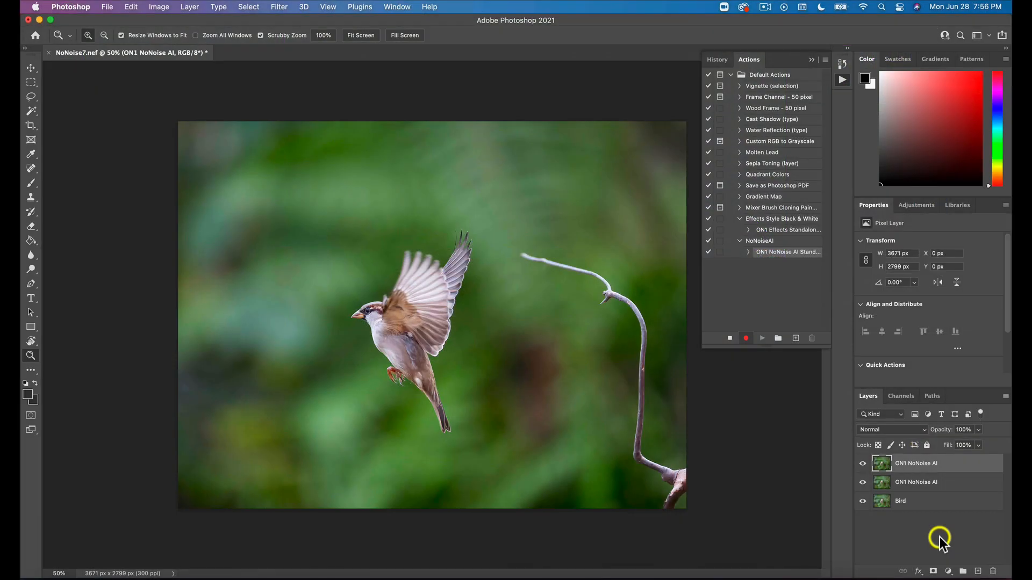
mouse_move(806, 283)
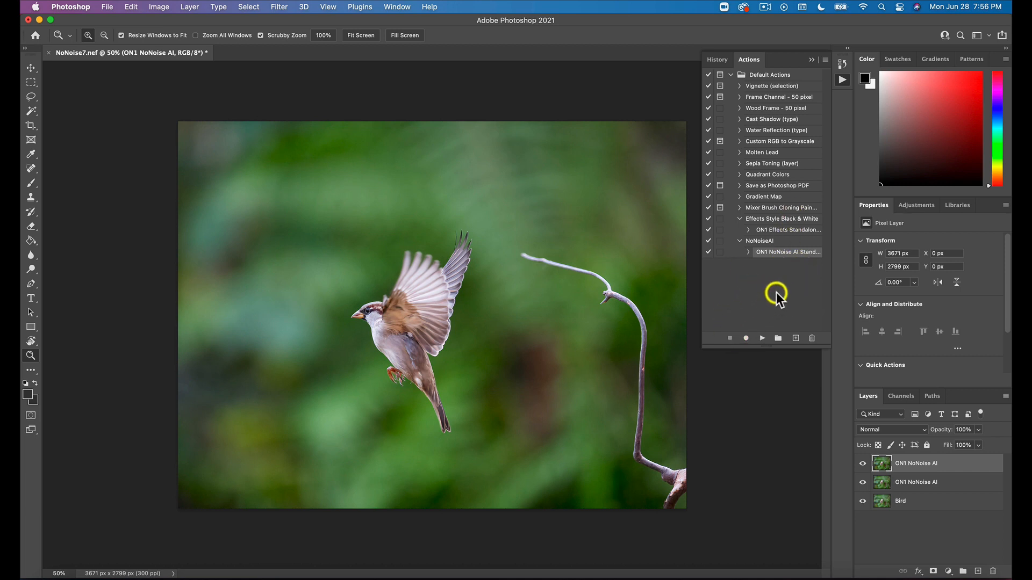
mouse_move(782, 291)
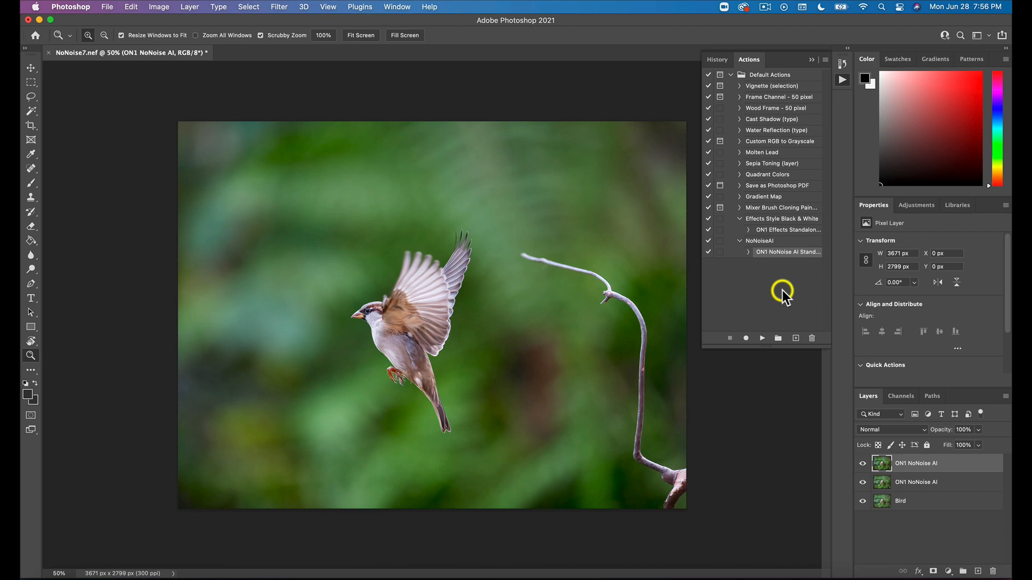
mouse_move(246, 101)
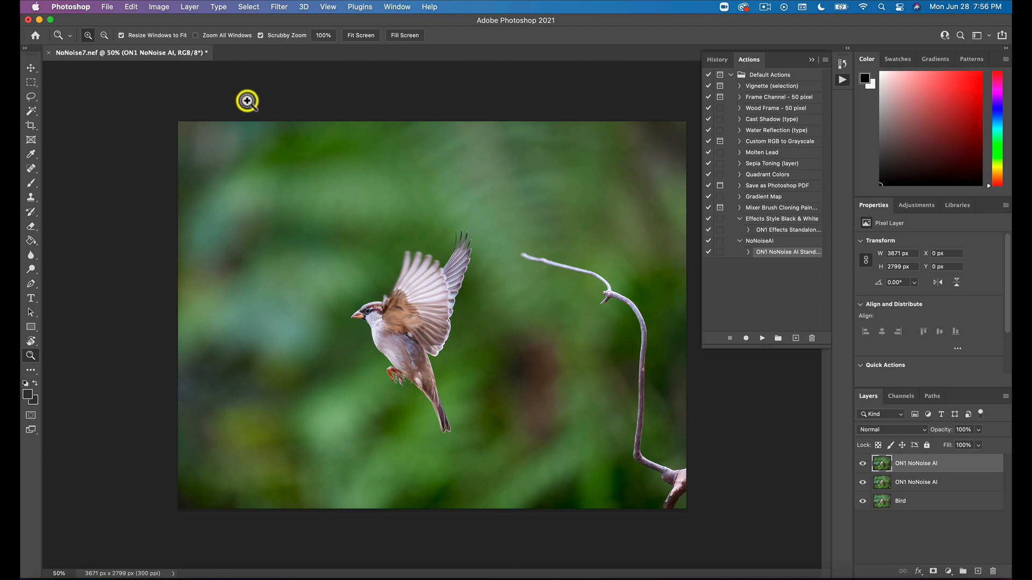
mouse_move(113, 35)
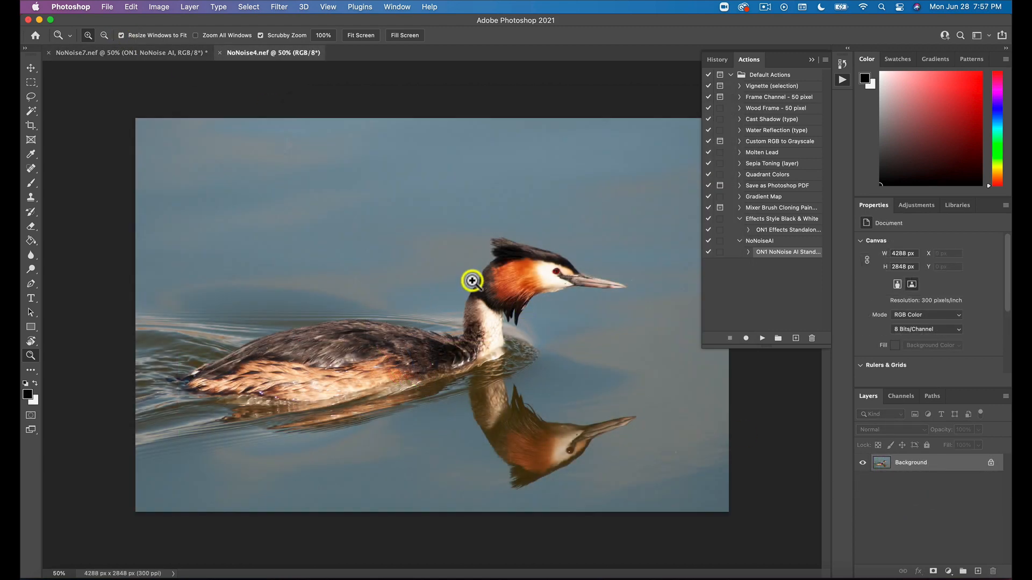
Step: Zoom to 200% on the grebe's head to inspect its noise
click(471, 283)
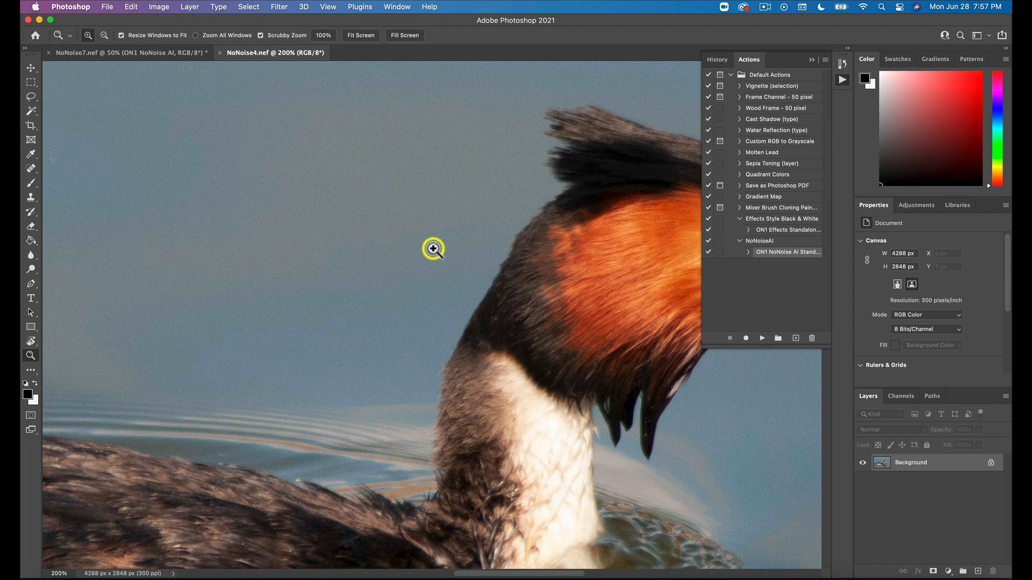
click(434, 250)
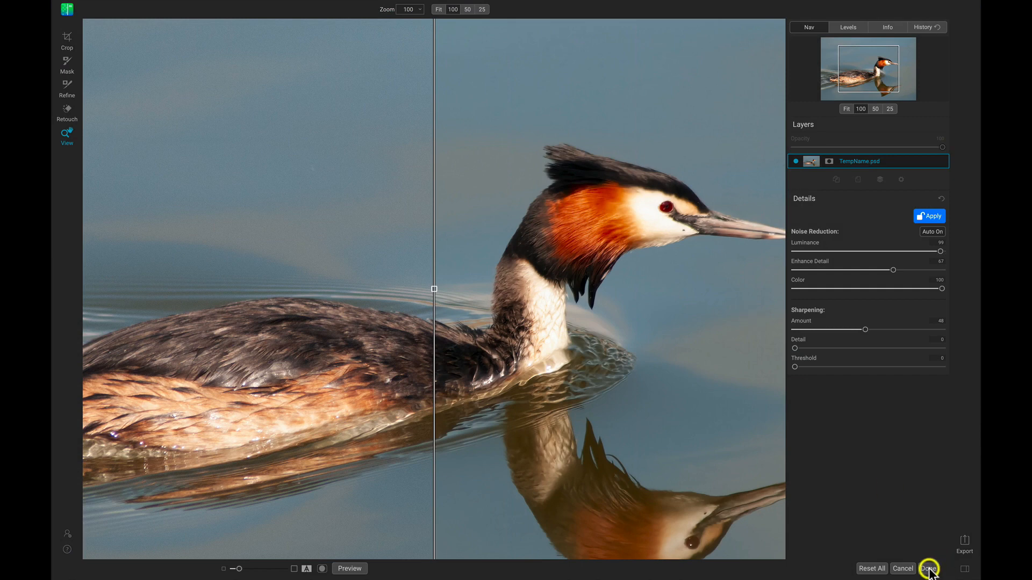
Step: Accept the grebe's denoising at Enhance Detail 67 and sharpening 48 with Done
click(928, 568)
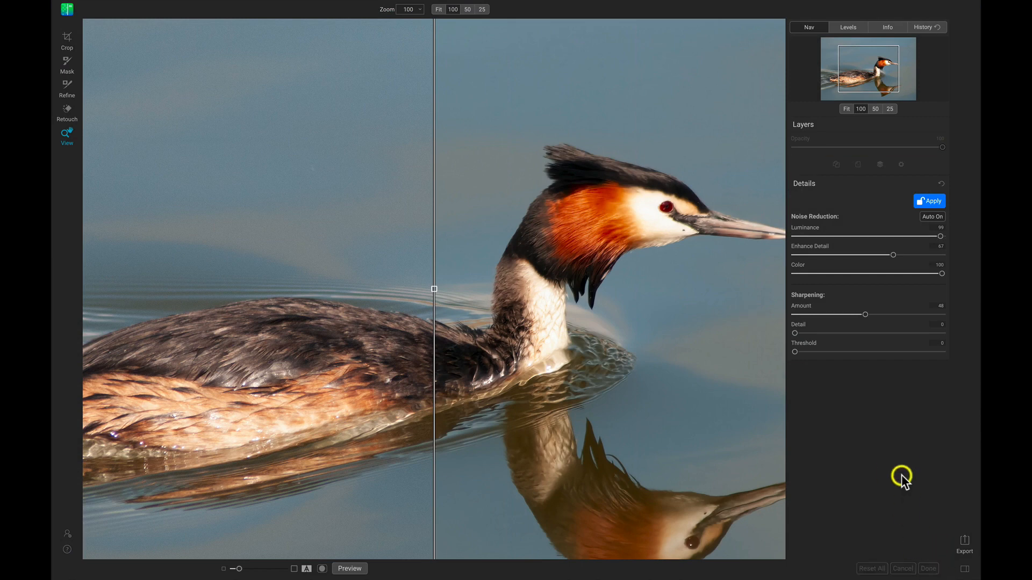